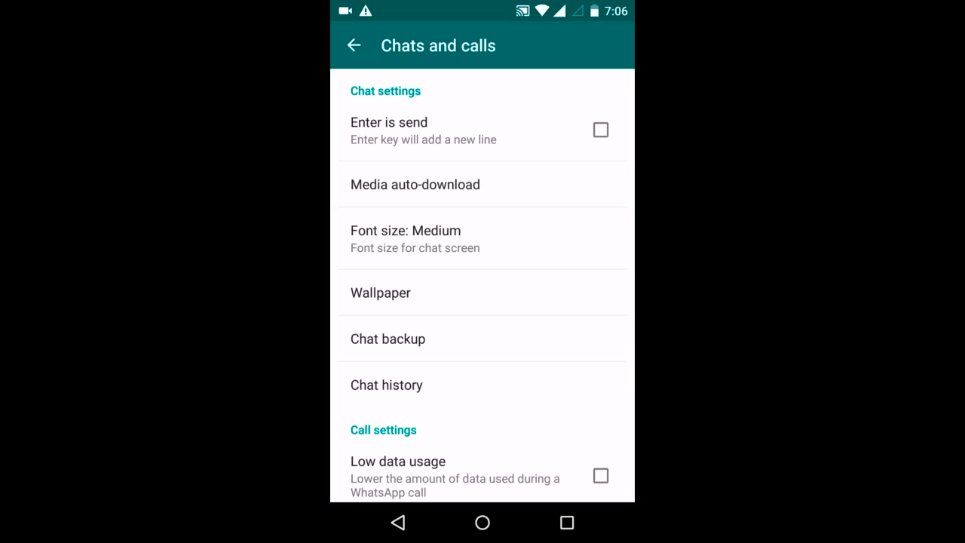
# Open Chat backup from the Chats and calls settings.
pyautogui.click(387, 338)
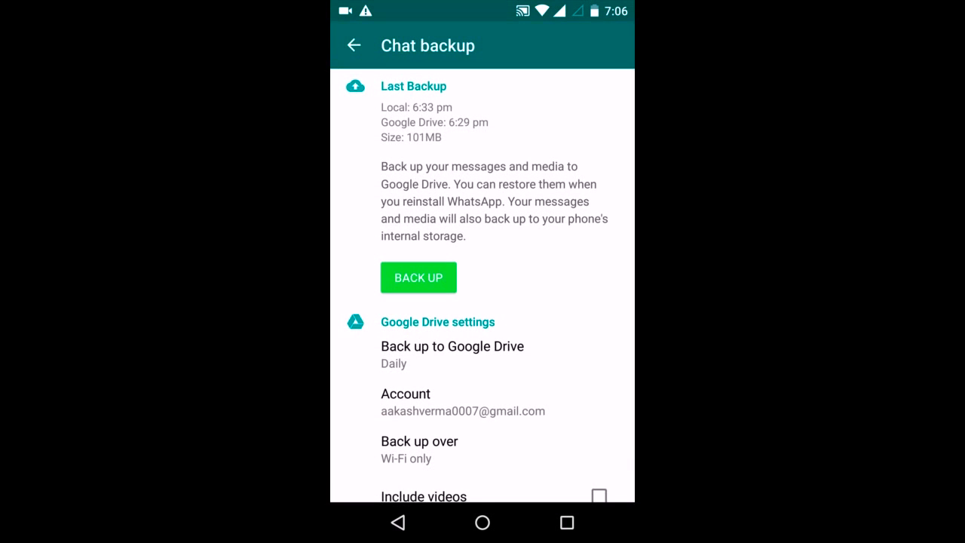
# Run a backup so Local and Google Drive last-backup times update.
pyautogui.click(419, 277)
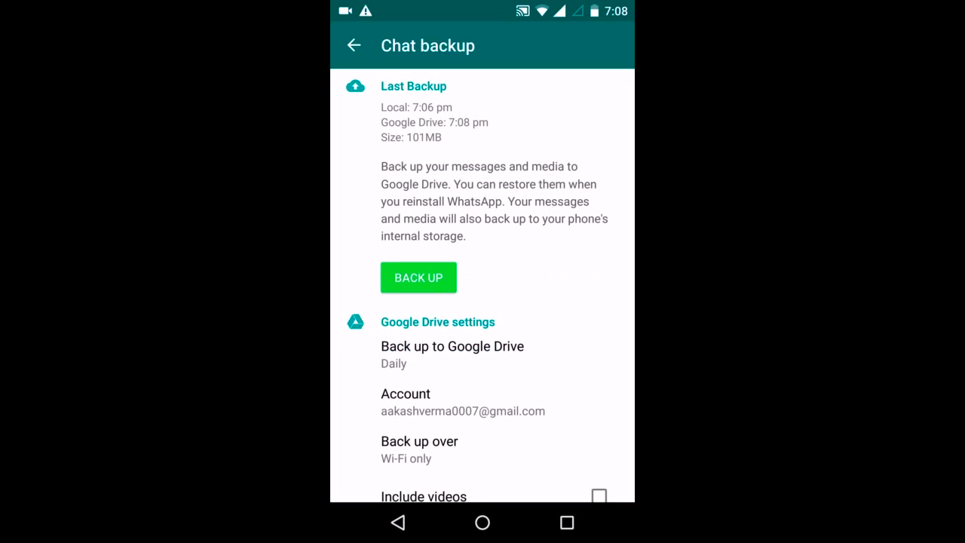
# Remove WhatsApp via the launcher's Uninstall and confirm until uninstall finishes.
pyautogui.click(482, 521)
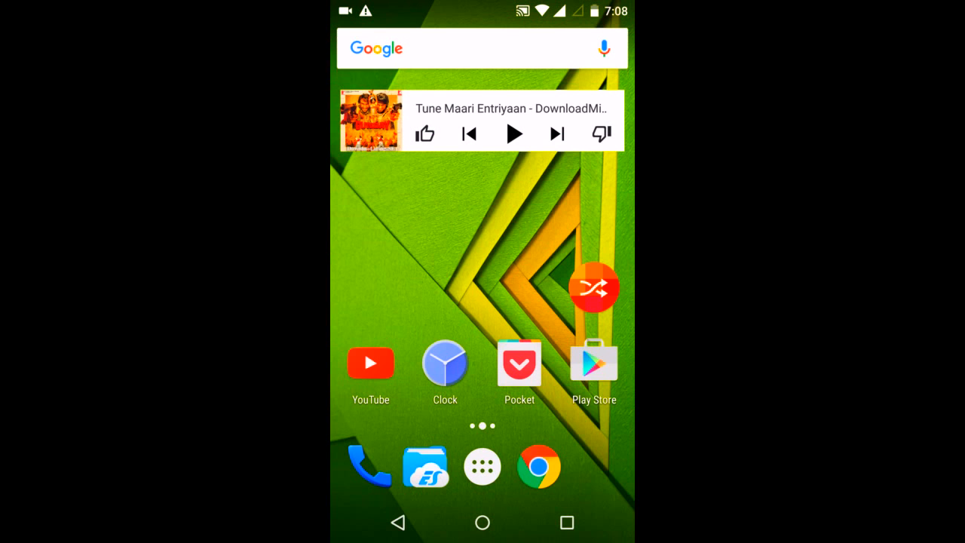
pyautogui.click(482, 465)
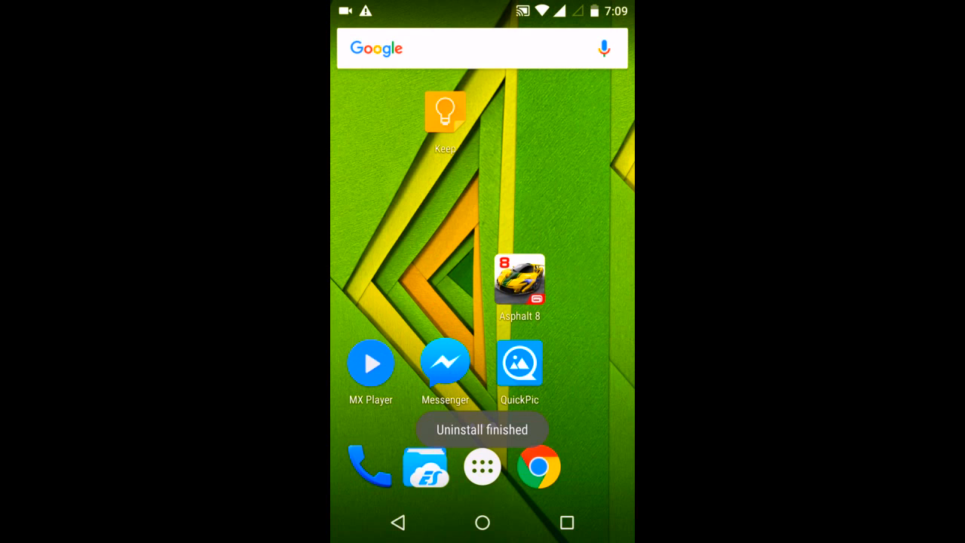
pyautogui.click(425, 466)
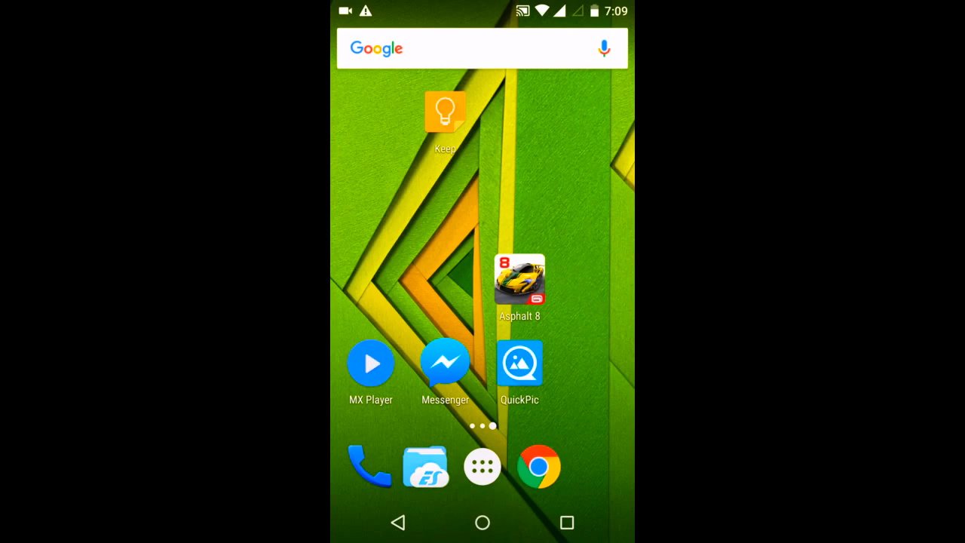
# Show Properties for WhatsApp_2.12.367.apk in sdcard/backups/apps in ES File Explorer.
pyautogui.click(425, 465)
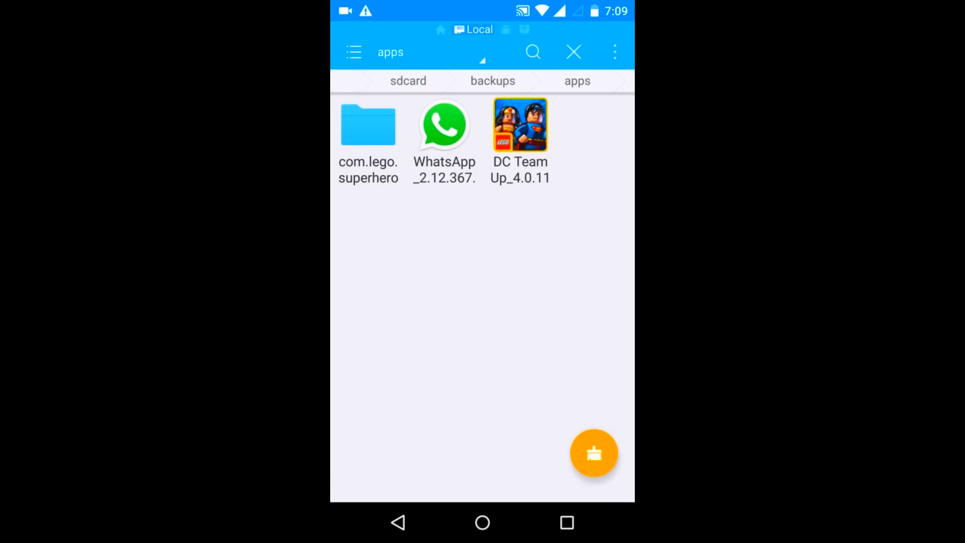
pyautogui.click(443, 125)
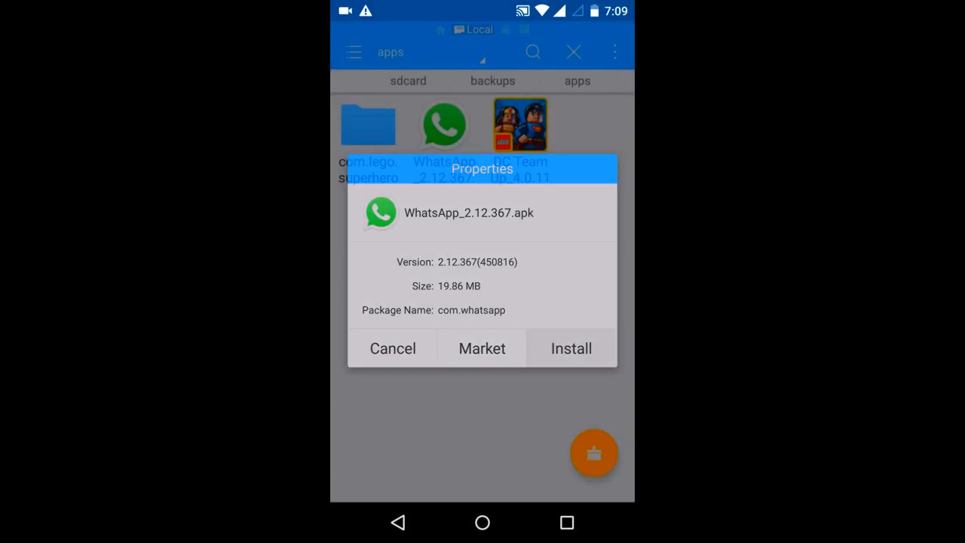
# Install WhatsApp from the APK, accepting its permissions until 'App installed'.
pyautogui.click(571, 347)
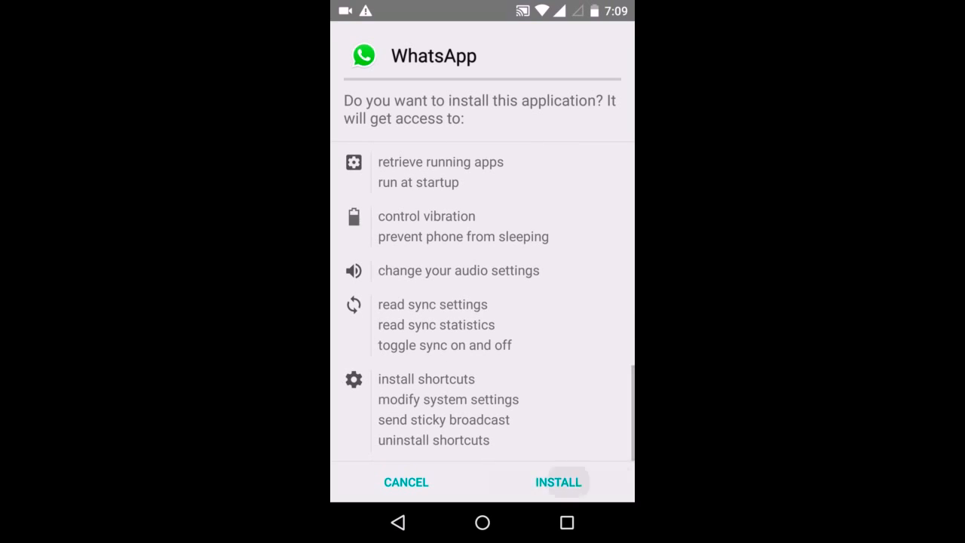
pyautogui.click(558, 482)
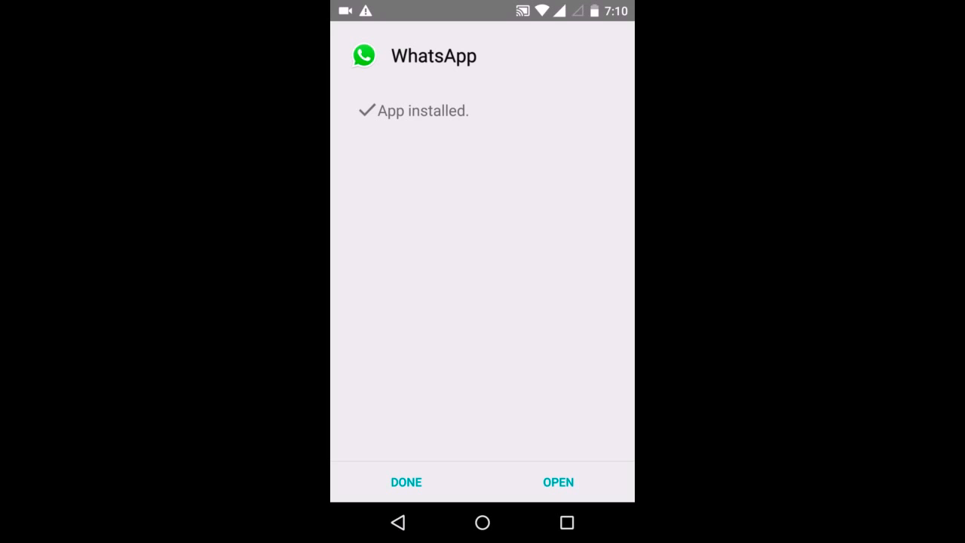
# Launch WhatsApp, agree to the terms, and let it restore 44,109 messages.
pyautogui.click(558, 482)
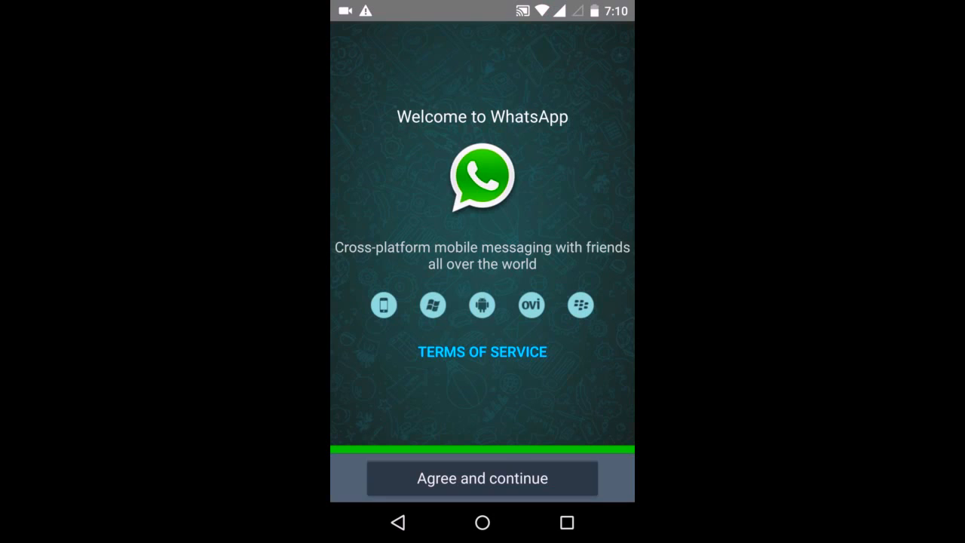
pyautogui.click(481, 478)
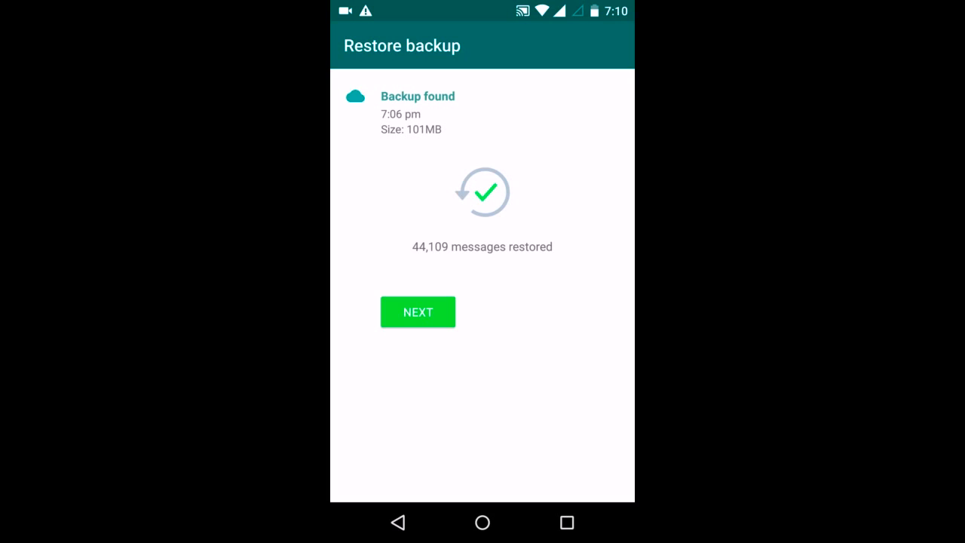
# Confirm the restore, profile name and photo, and welcome screen to reach Chats.
pyautogui.click(417, 311)
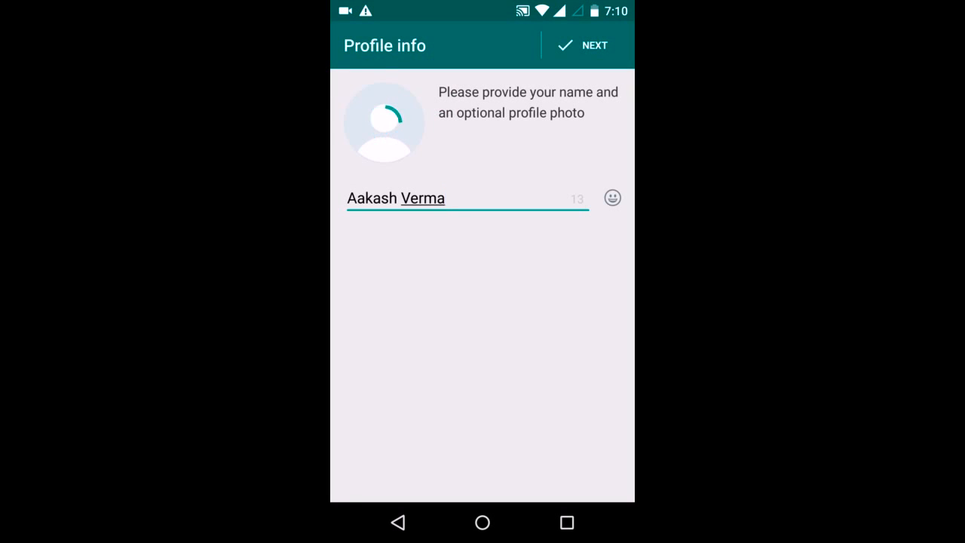
pyautogui.click(383, 122)
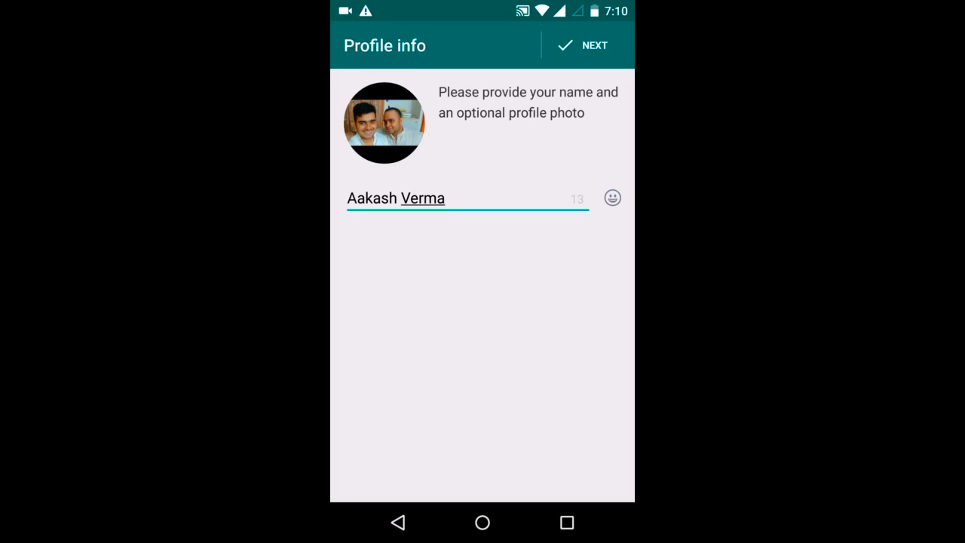
pyautogui.click(594, 45)
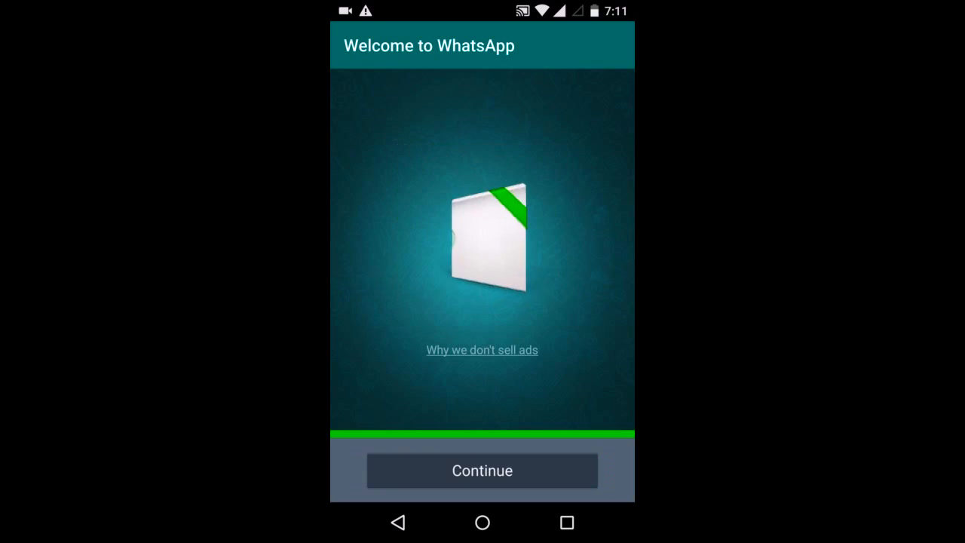
pyautogui.click(481, 469)
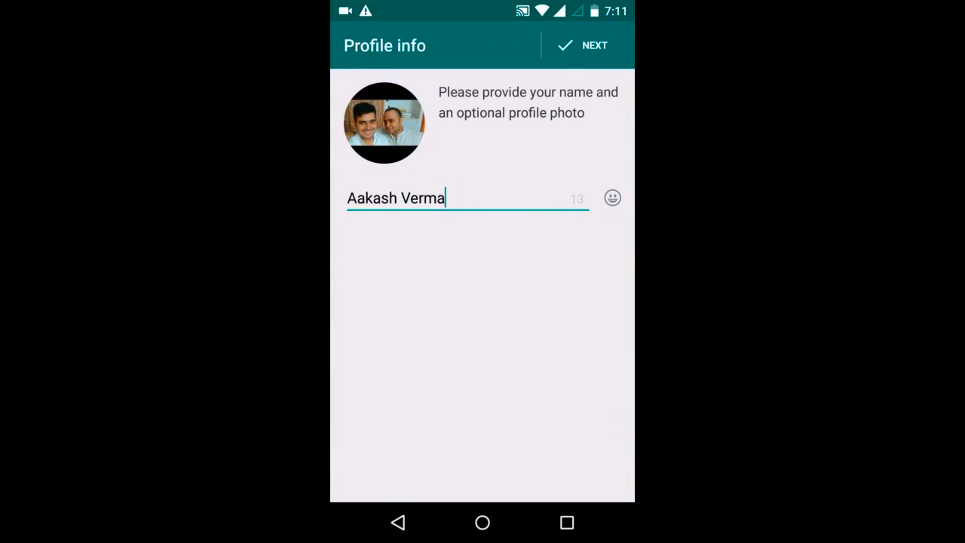
pyautogui.click(594, 45)
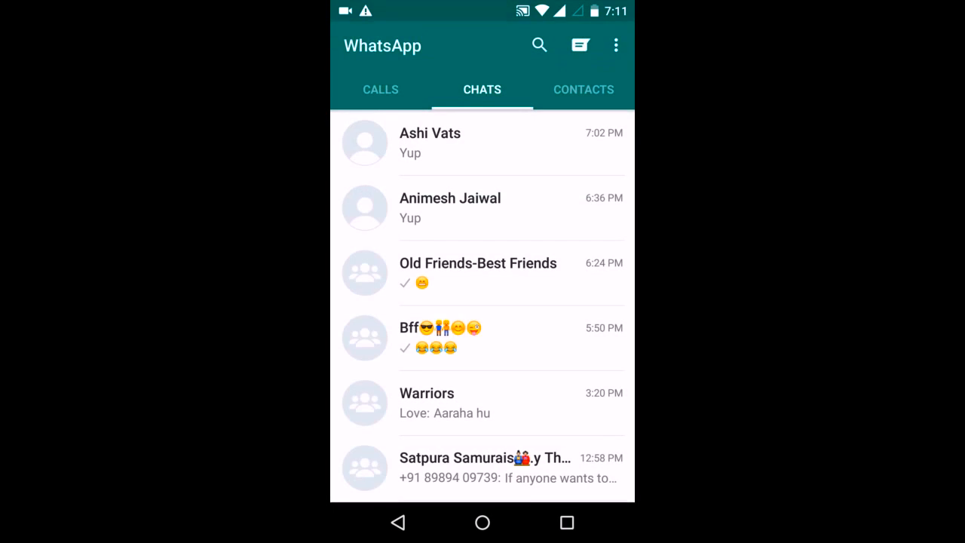